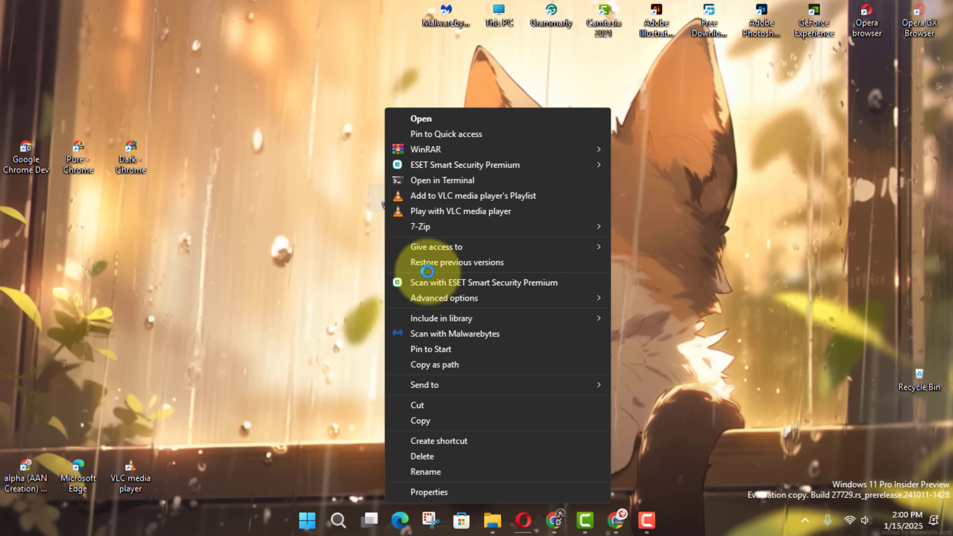
{"action": "mouse_move", "coordinate": [419, 226]}
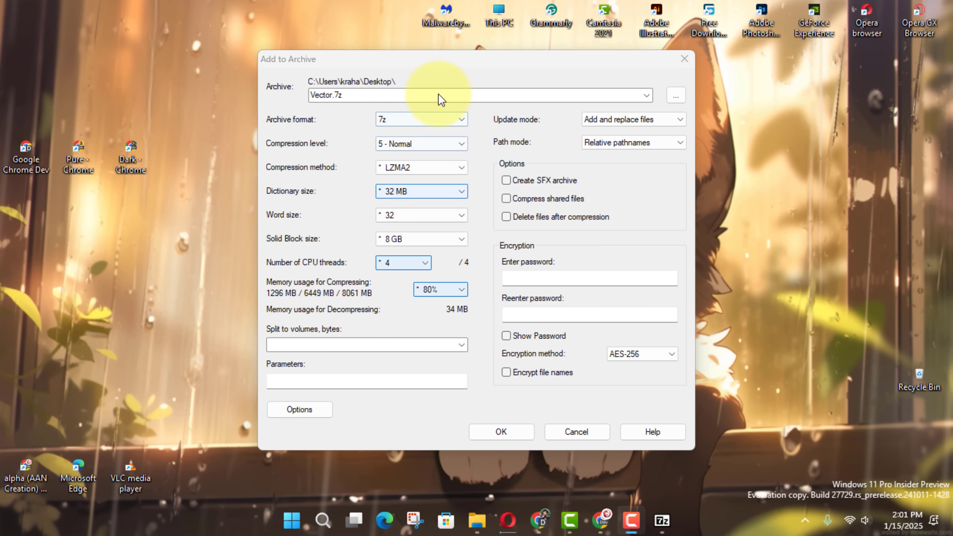
- Split the Vector.7z archive into 100M volumes and start the compression
{"action": "left_click", "coordinate": [465, 344]}
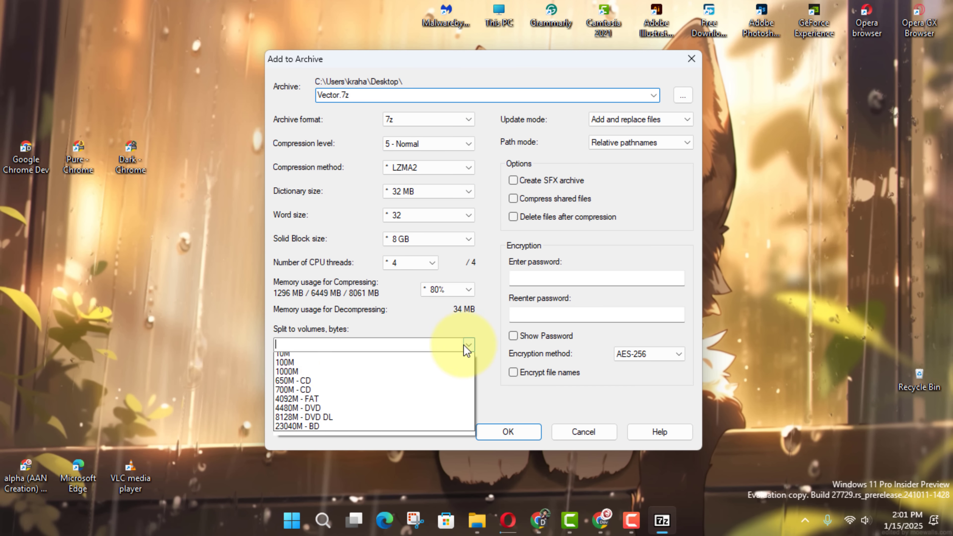
{"action": "left_click", "coordinate": [284, 362]}
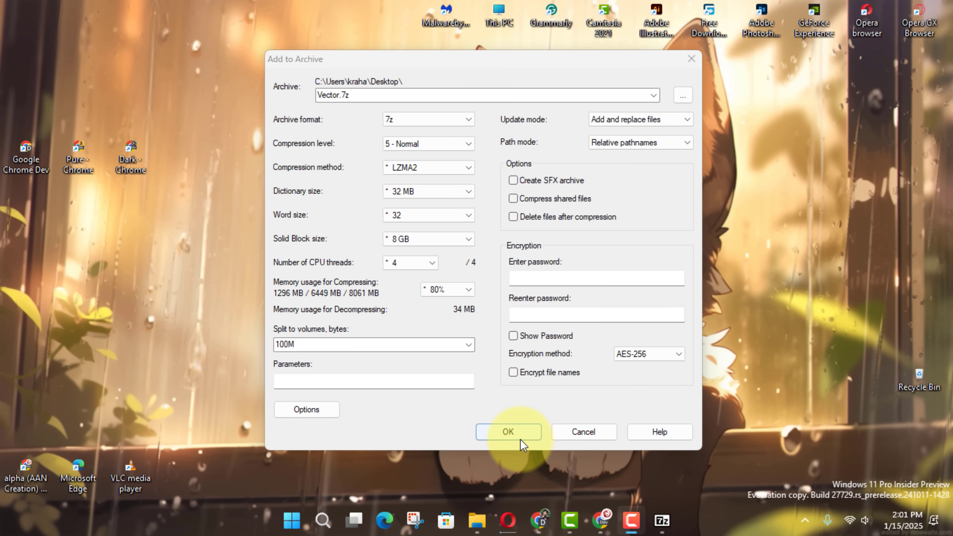
{"action": "left_click", "coordinate": [508, 431]}
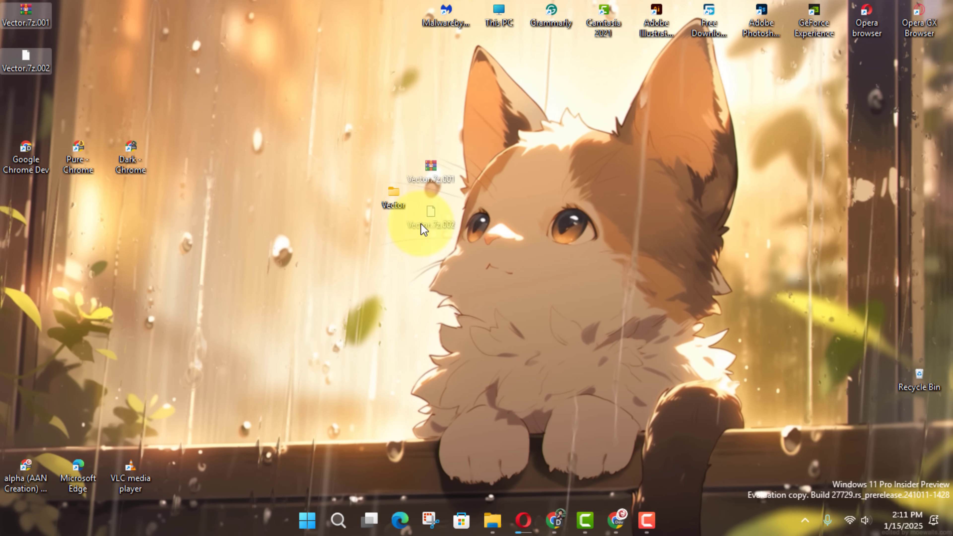
- Extract Vector.7z.001 to the default destination via the 7-Zip context menu
{"action": "right_click", "coordinate": [422, 229]}
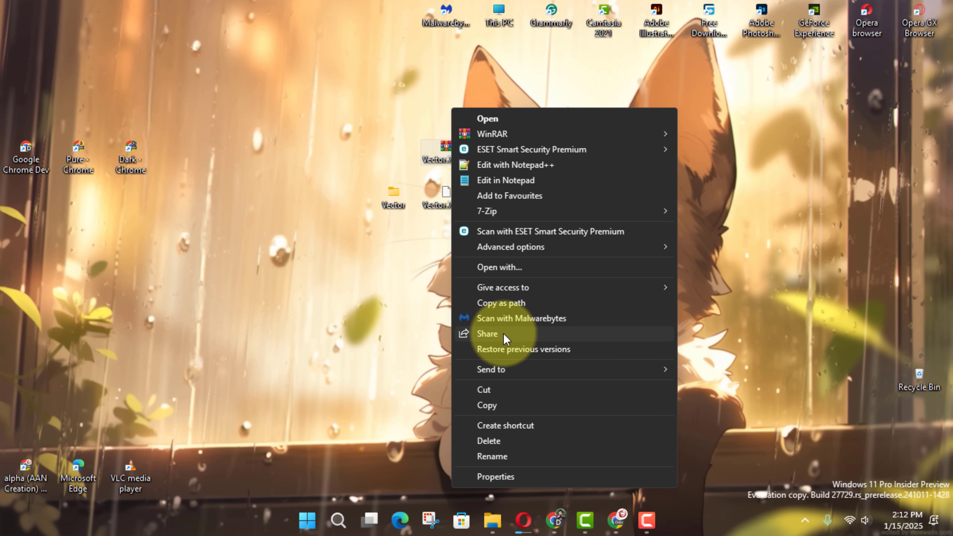
{"action": "mouse_move", "coordinate": [486, 211]}
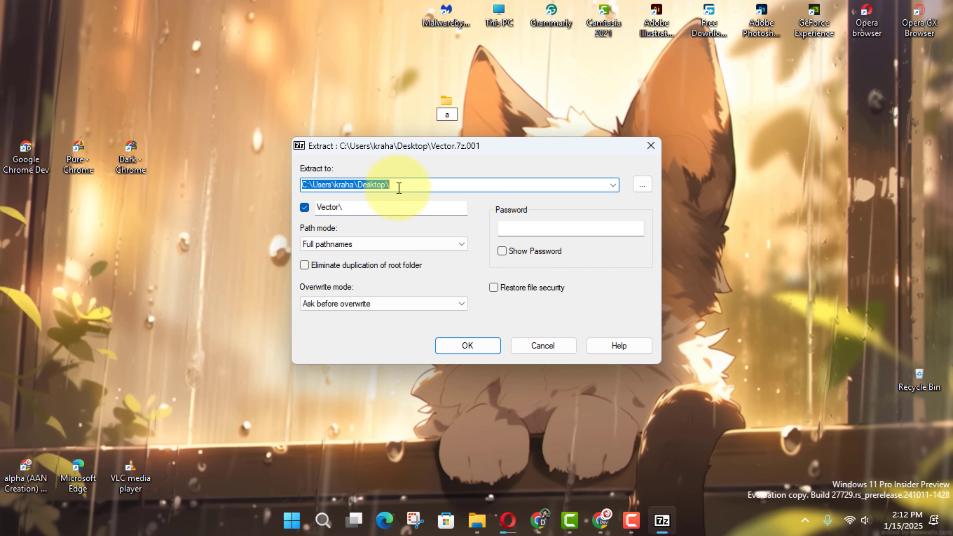
{"action": "left_click", "coordinate": [466, 345]}
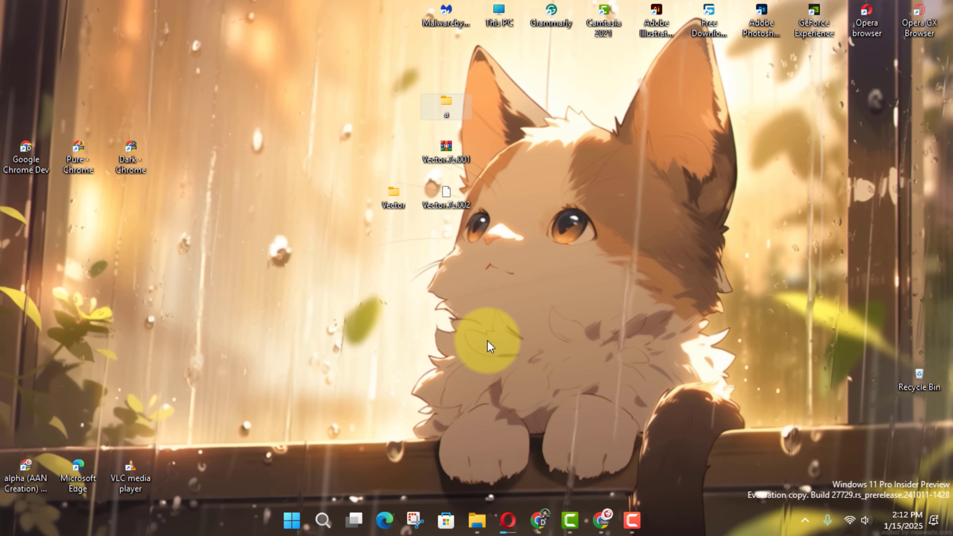
- Browse into a\Vector to show lightin347.eps and wat437.eps
{"action": "double_click", "coordinate": [446, 146]}
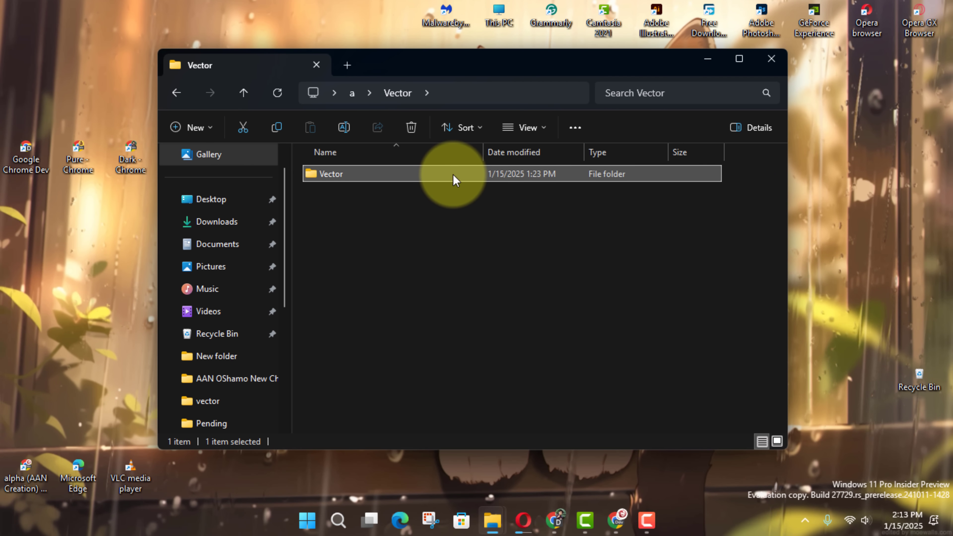
{"action": "double_click", "coordinate": [328, 174]}
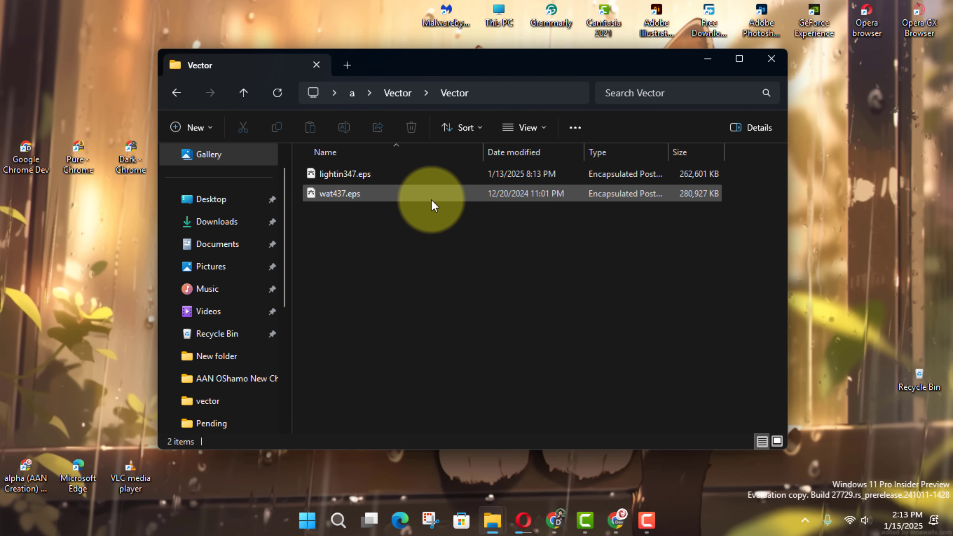